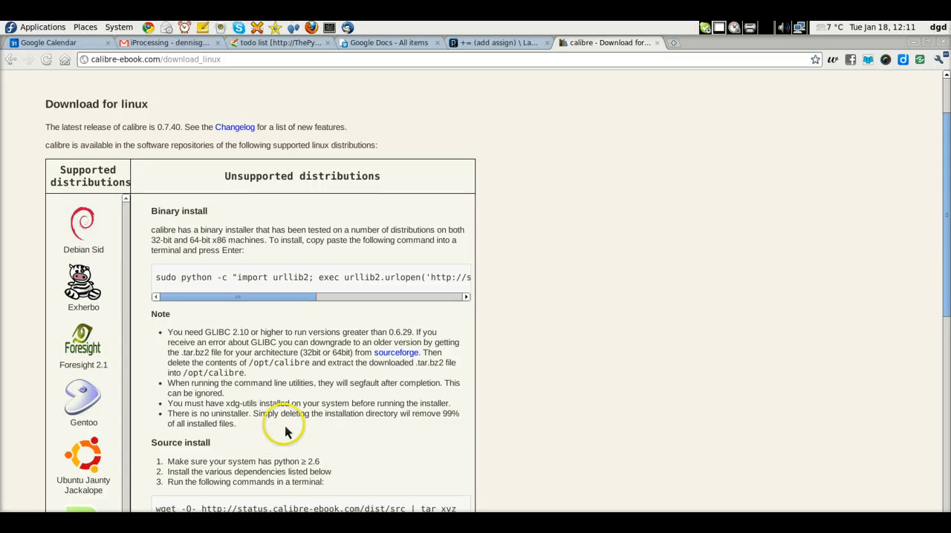
mouse_move(547, 238)
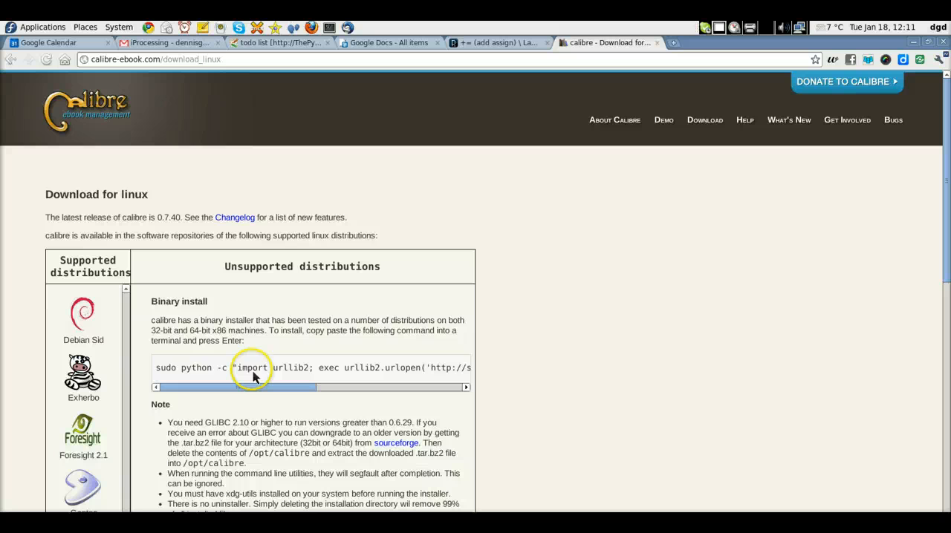
Select the 'sudo python -c …' calibre installer command on the download page
triple_click(253, 368)
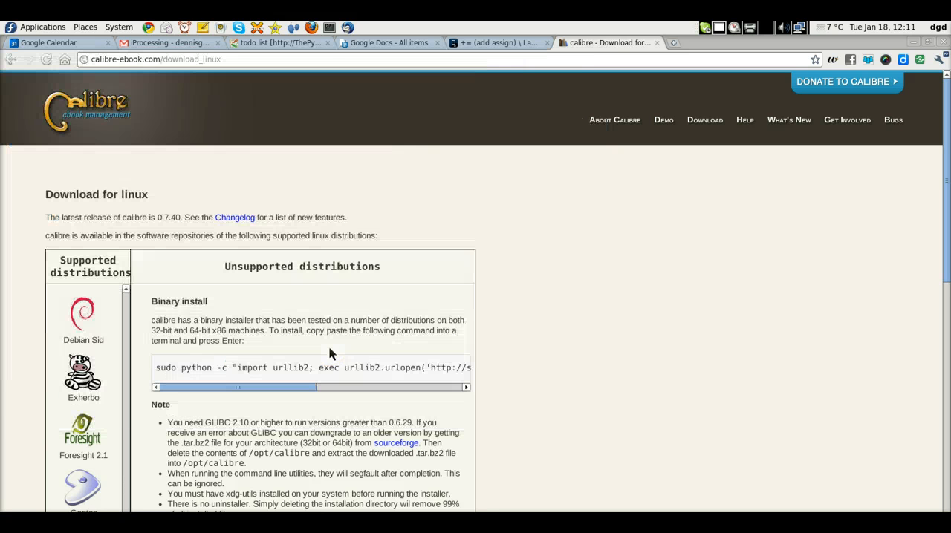
triple_click(312, 368)
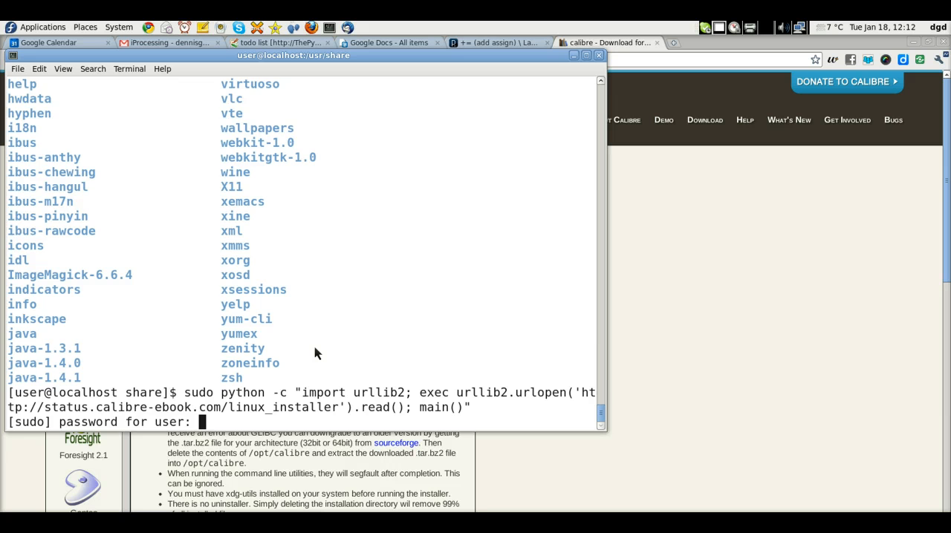
Submit the sudo password and enter /usr/share as the install directory
key("Return")
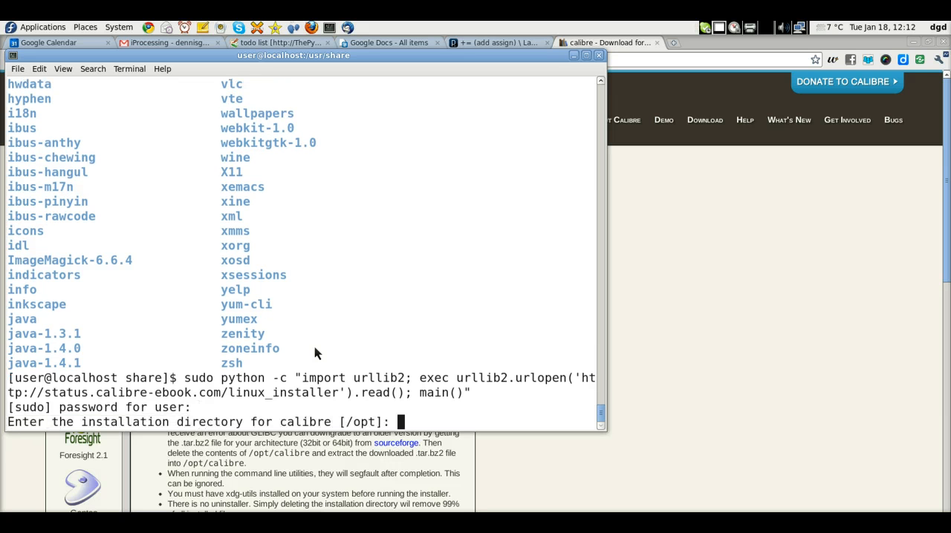
type("/usr/s")
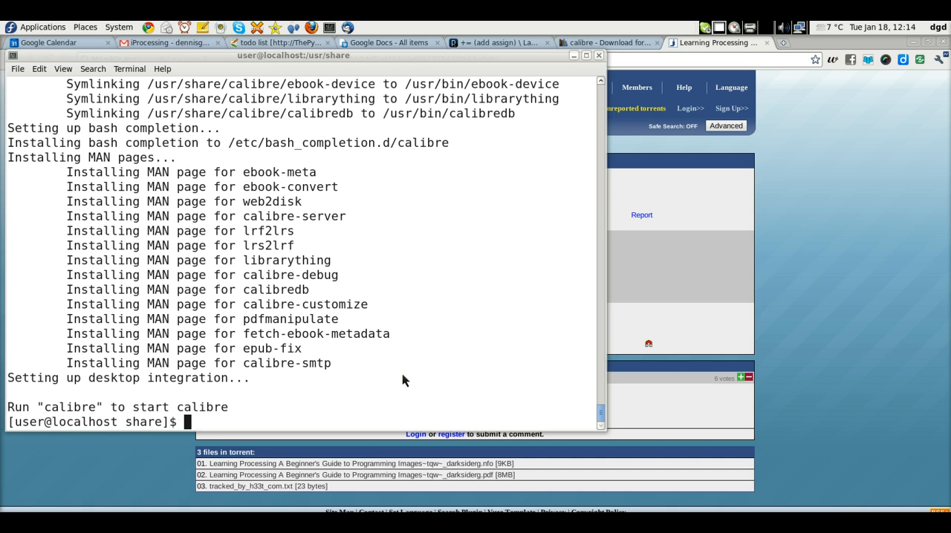
Run the calibre command at the Terminal prompt
type("calibre")
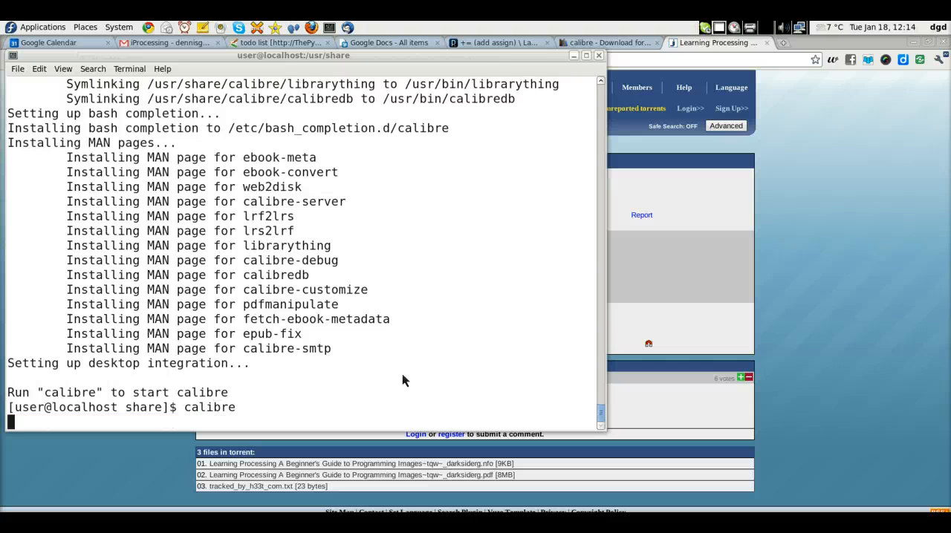
mouse_move(384, 280)
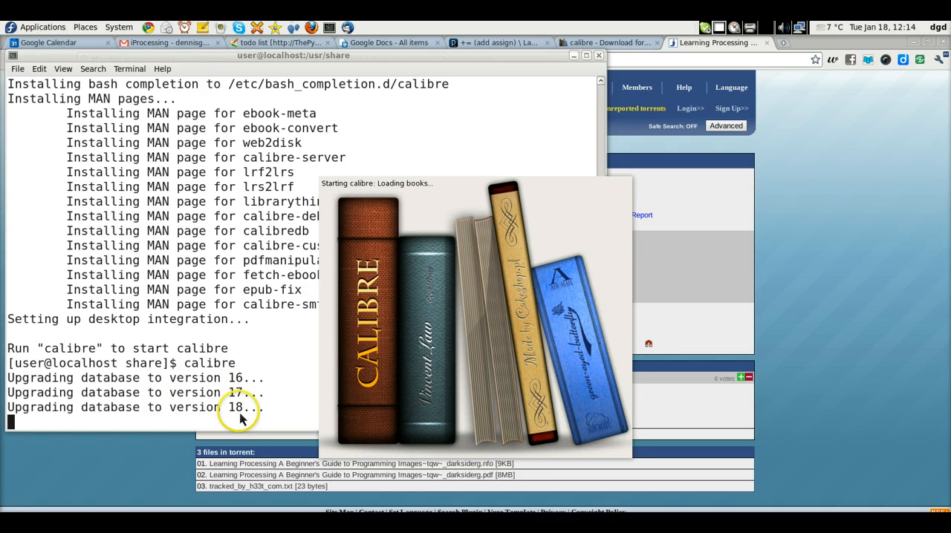
mouse_move(219, 377)
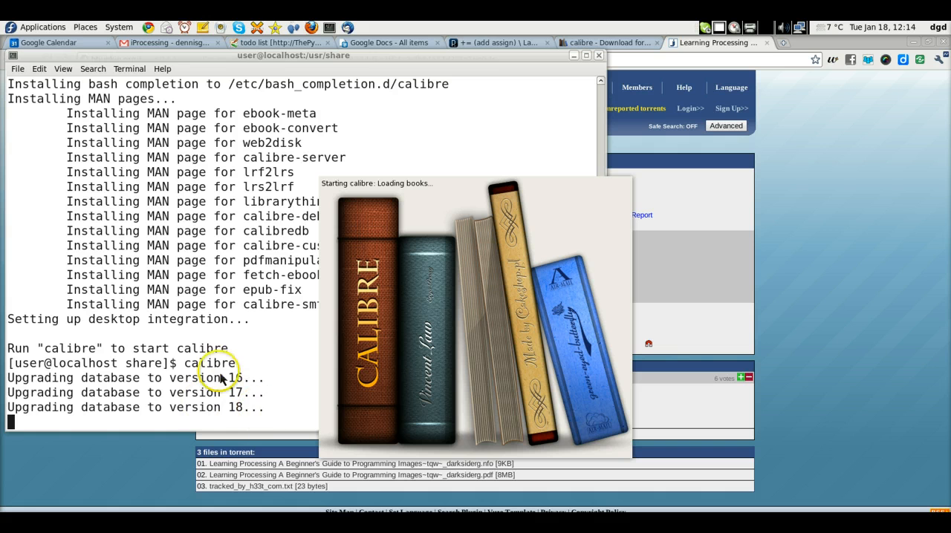
mouse_move(272, 386)
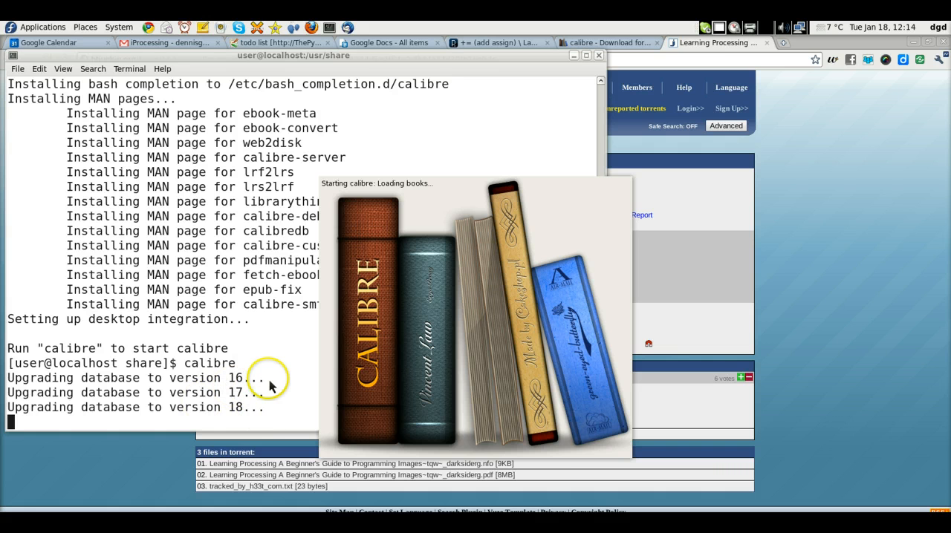
mouse_move(273, 385)
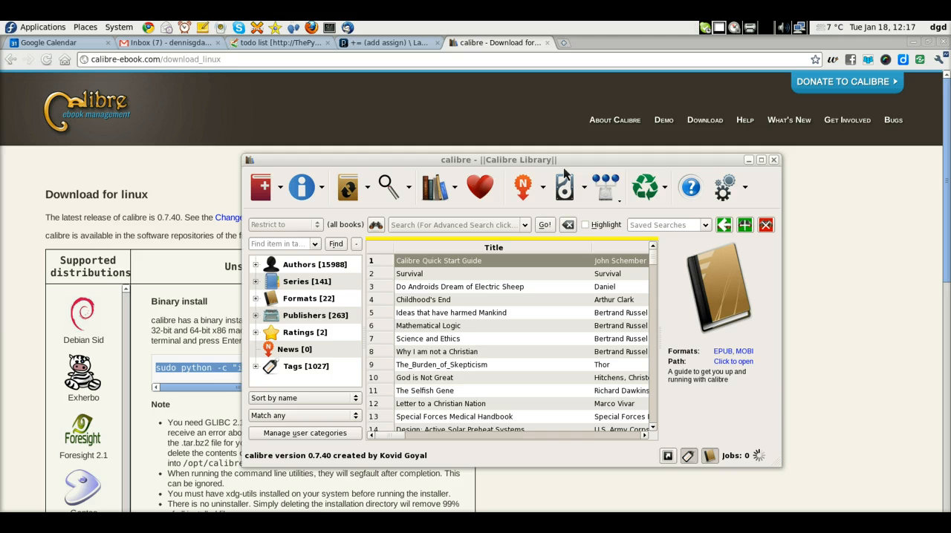
mouse_move(347, 161)
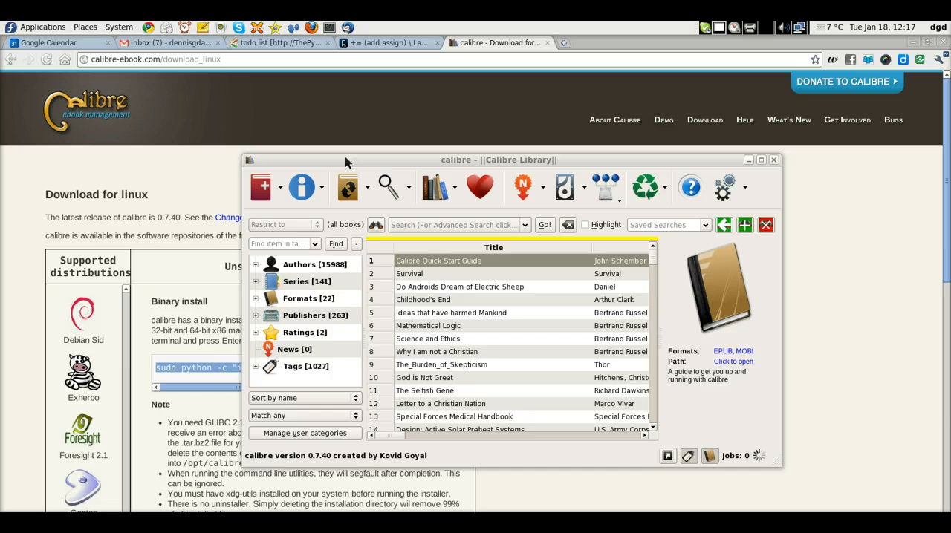
Drag the Calibre Library window rightward by its title bar
left_click_drag(498, 160, 680, 167)
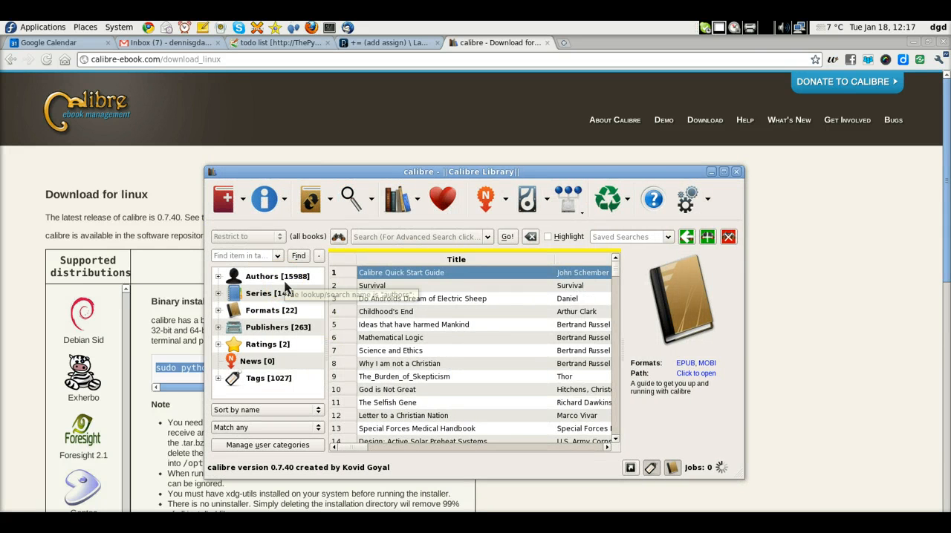
mouse_move(286, 290)
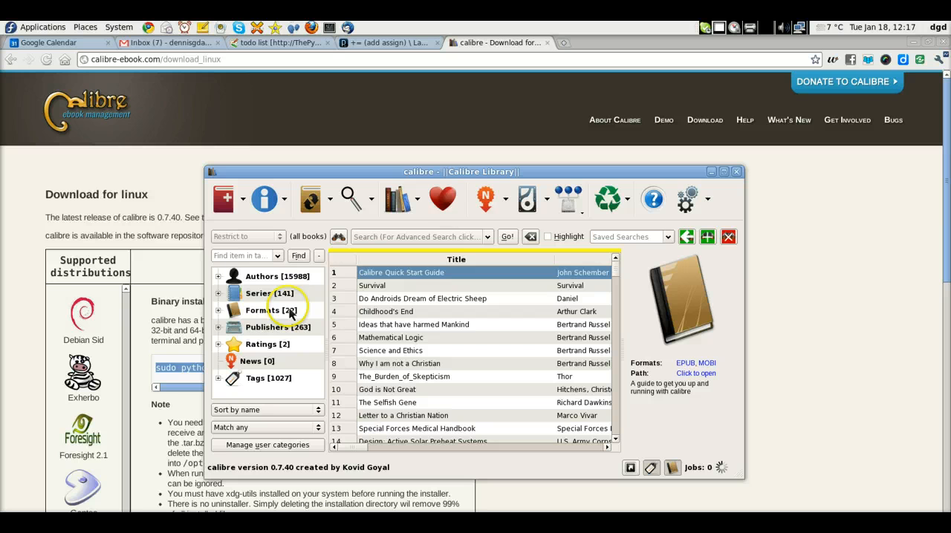
mouse_move(603, 288)
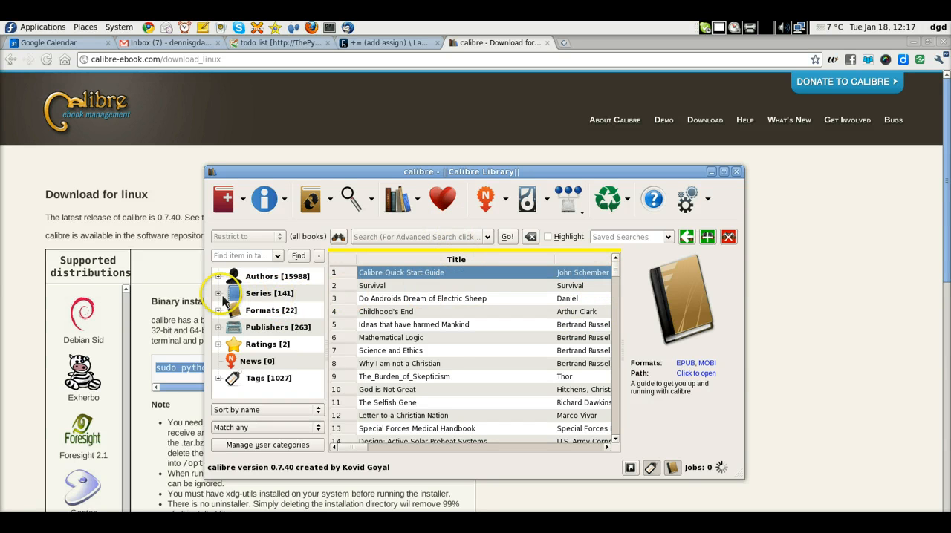
Expand Series and its A group to list Abarat, Able Team, Aliens
left_click(219, 293)
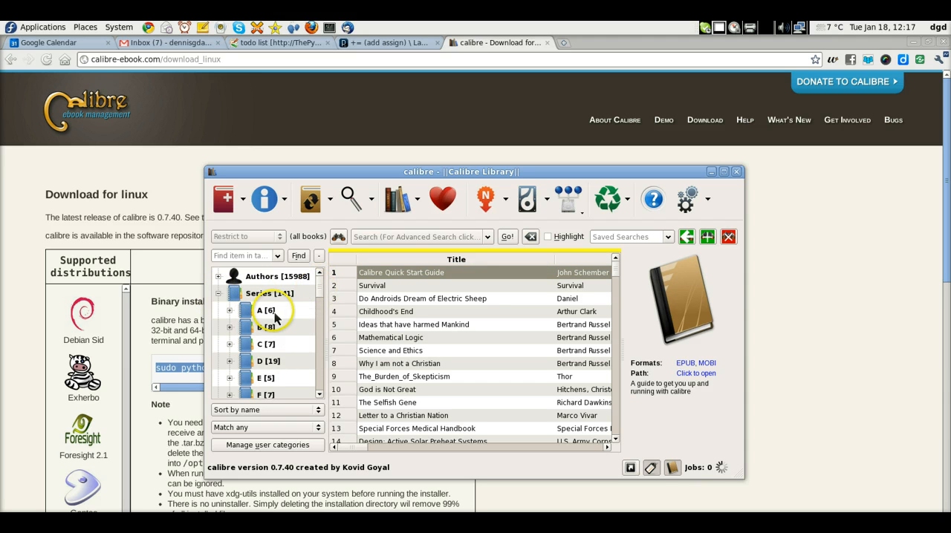
left_click(231, 311)
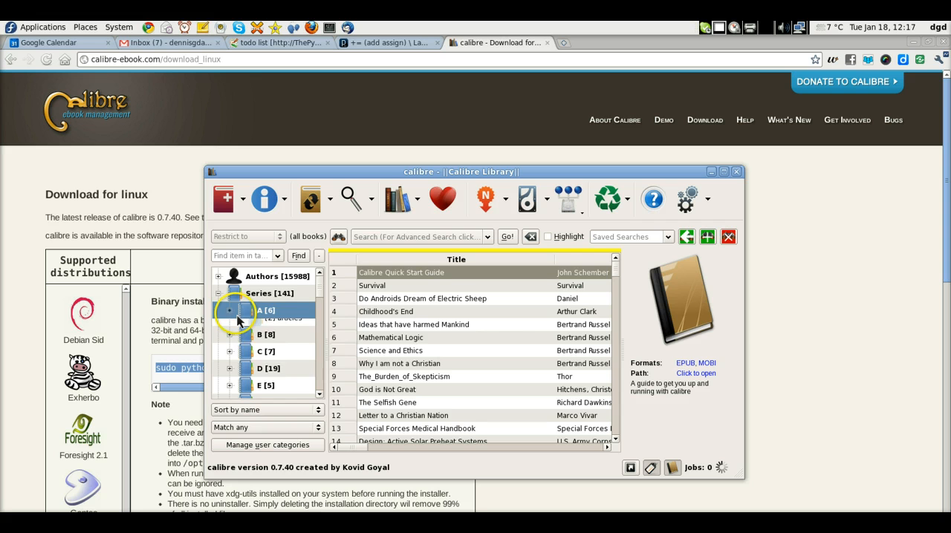
left_click(230, 309)
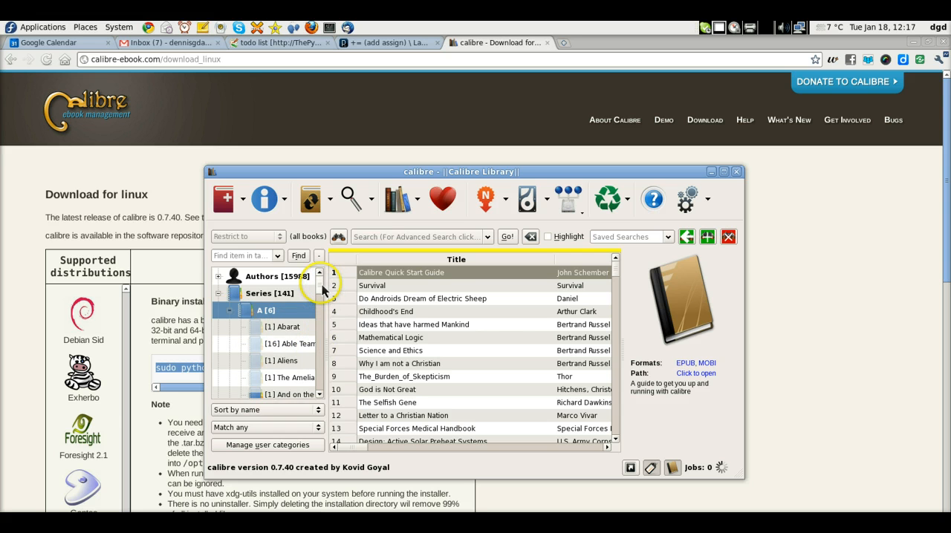
scroll("down", 3)
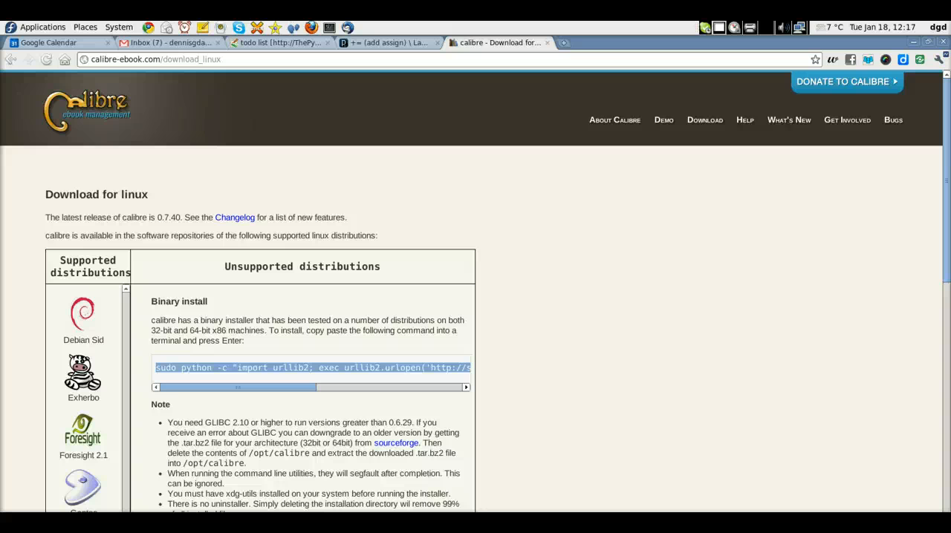
mouse_move(704, 120)
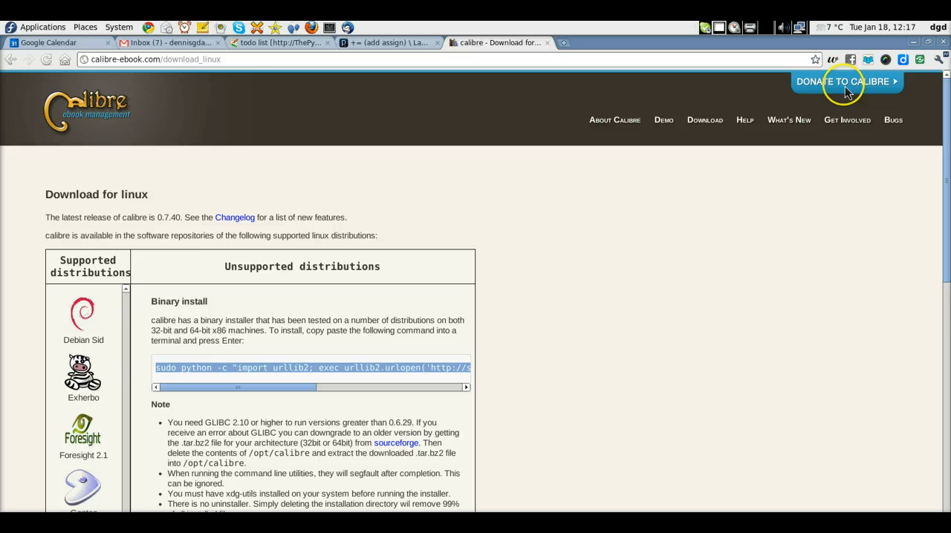
mouse_move(290, 523)
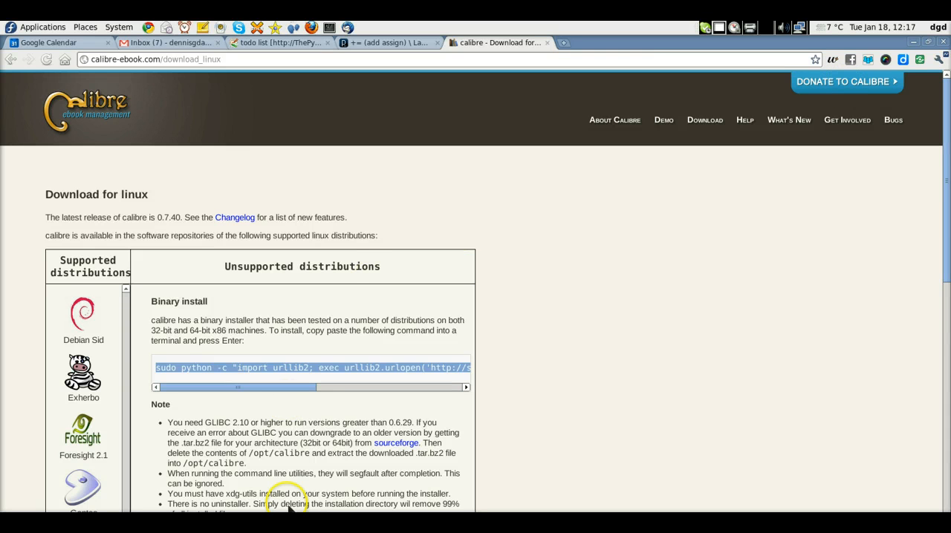
mouse_move(348, 379)
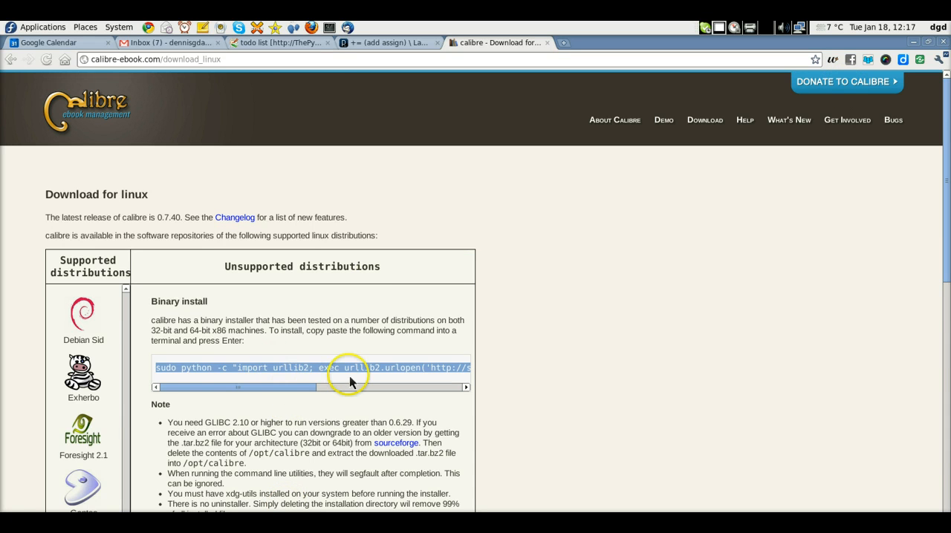